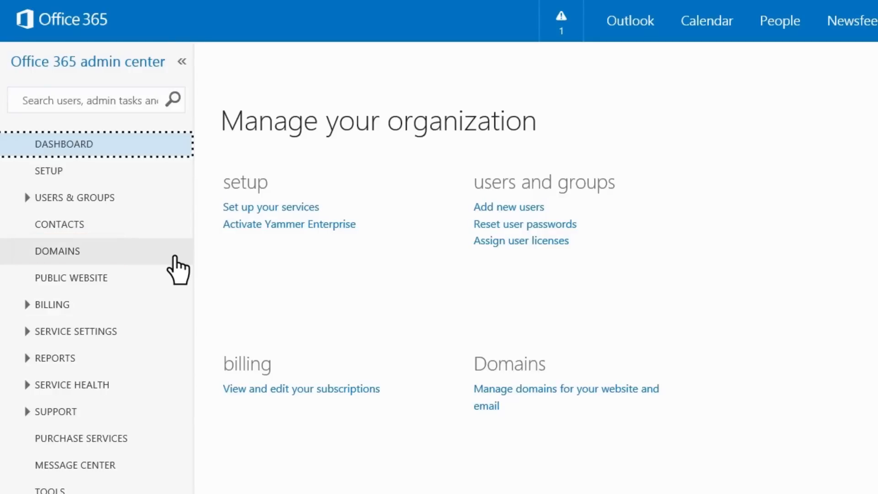
- Go to Domains and start the Add domain wizard
{"action": "left_click", "coordinate": [57, 250]}
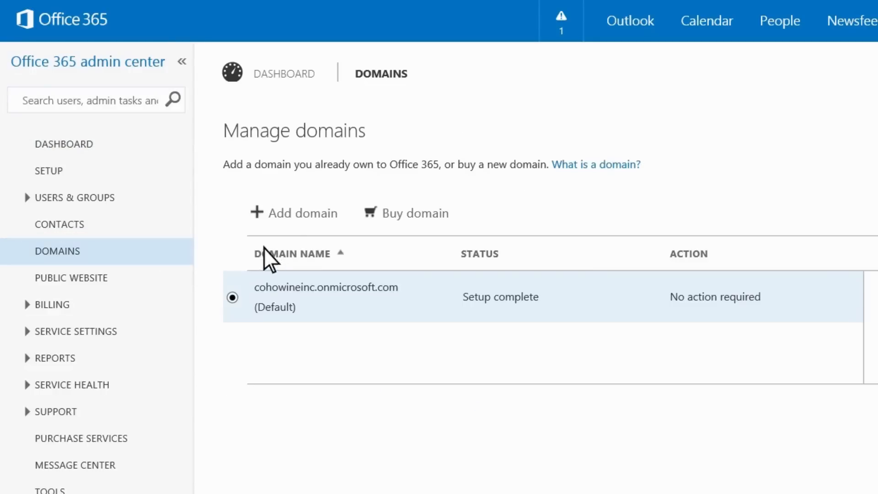
{"action": "left_click", "coordinate": [294, 213]}
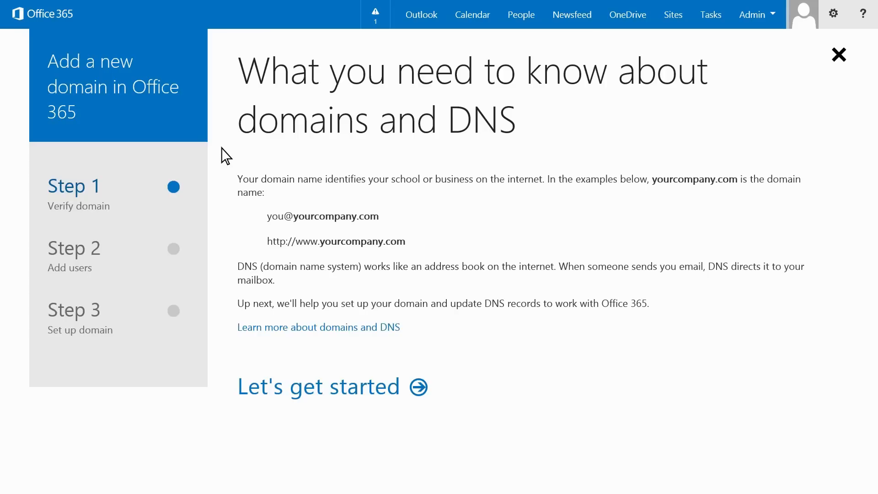
{"action": "mouse_move", "coordinate": [277, 398]}
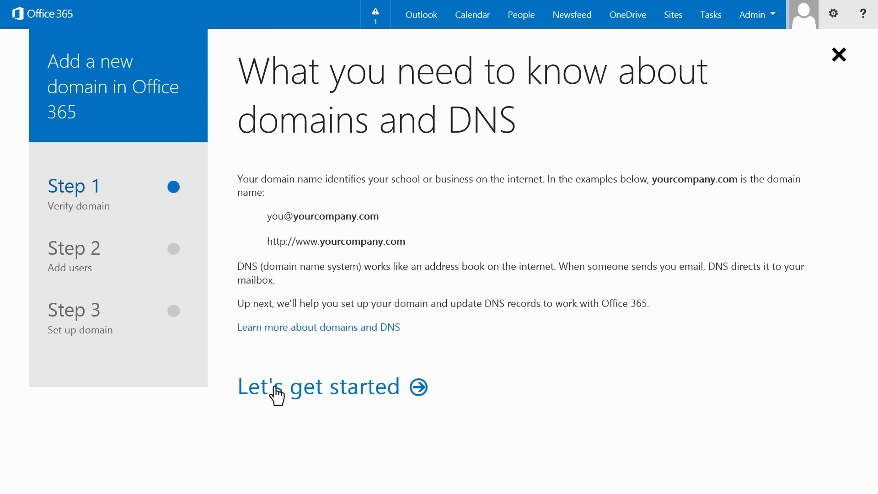
- Begin setup and enter cohowine.com as the new domain
{"action": "left_click", "coordinate": [319, 386]}
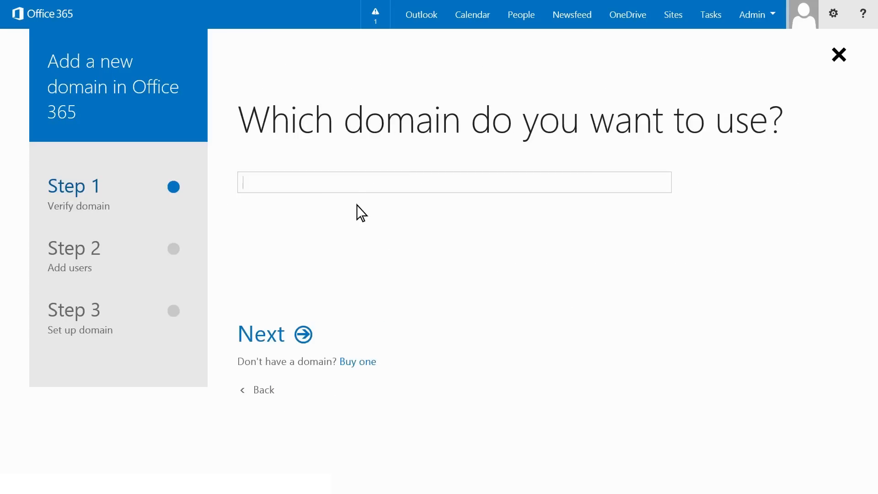
{"action": "type", "text": "cohowine.co"}
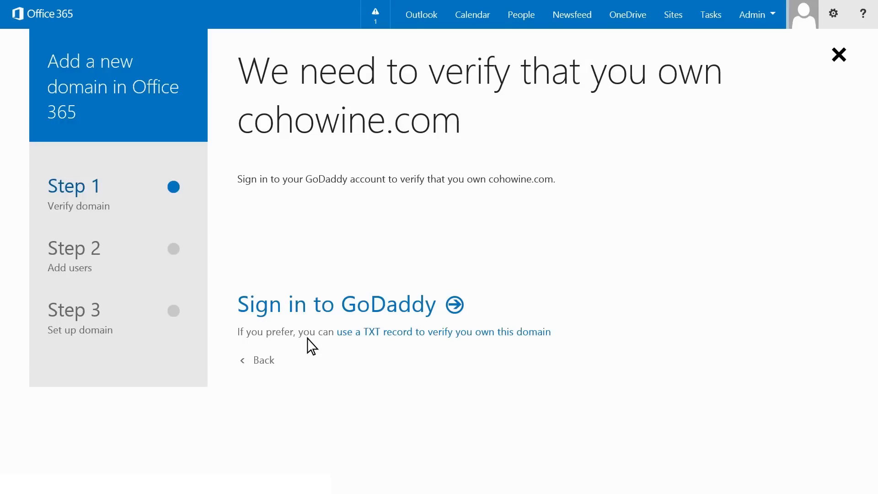
{"action": "mouse_move", "coordinate": [337, 320]}
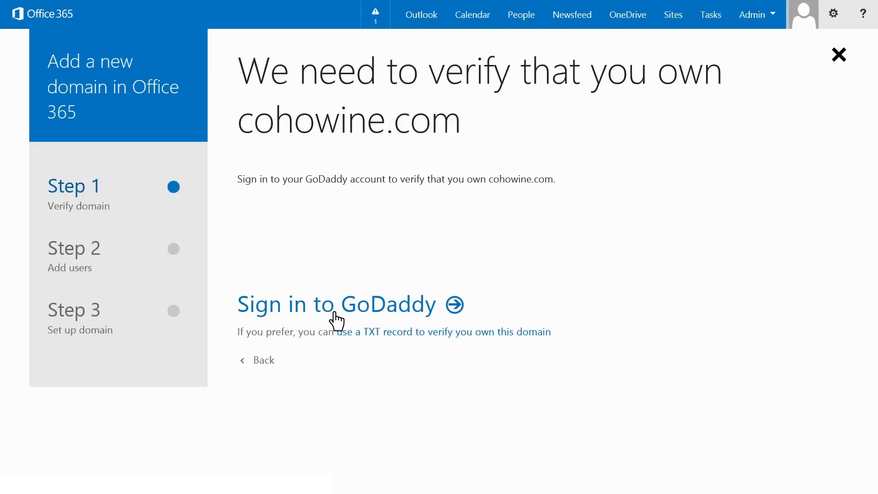
{"action": "left_click", "coordinate": [336, 304]}
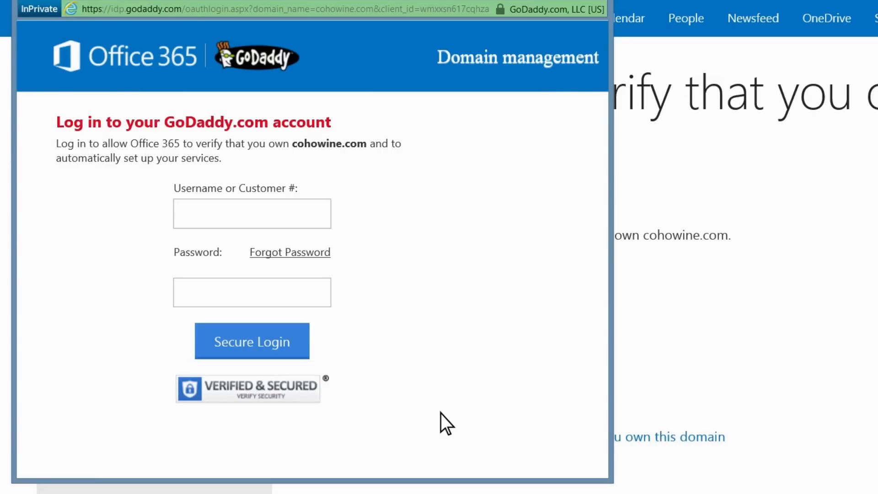
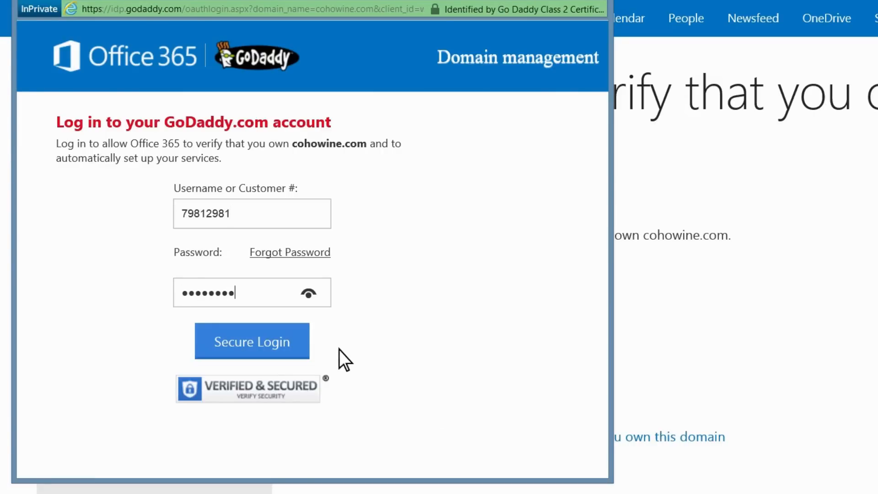
{"action": "left_click", "coordinate": [252, 341]}
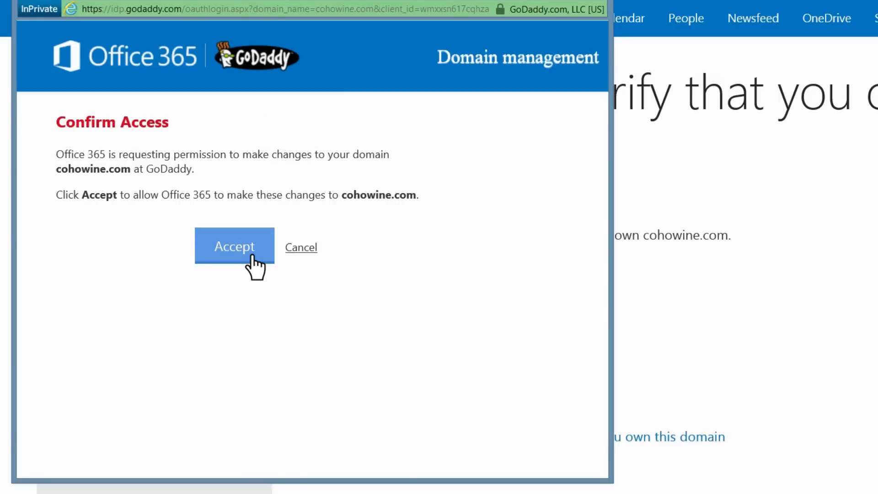
{"action": "left_click", "coordinate": [234, 246]}
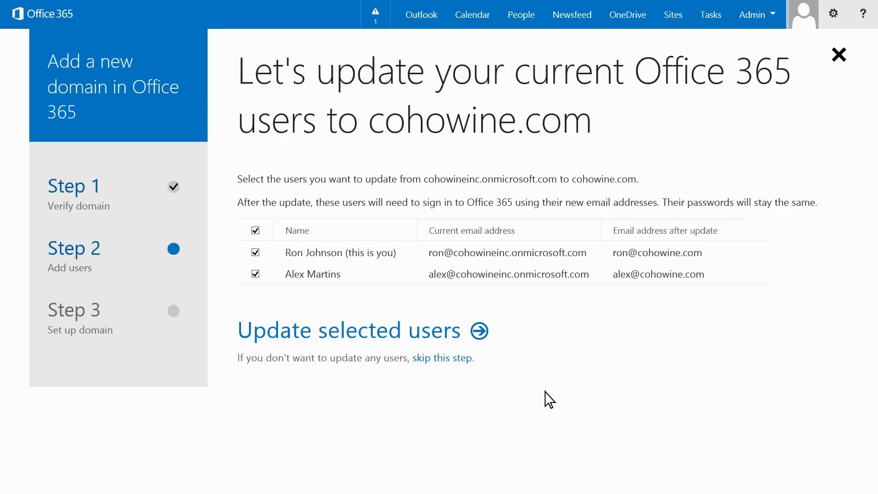
{"action": "mouse_move", "coordinate": [481, 336]}
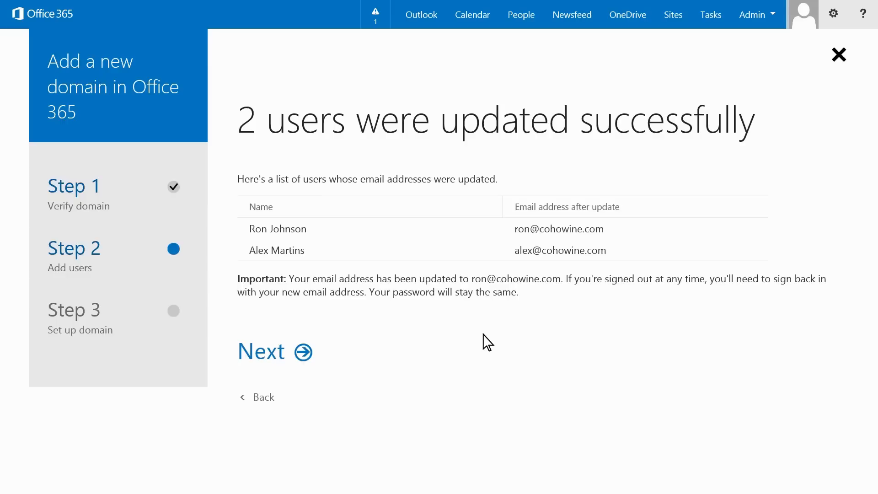
{"action": "mouse_move", "coordinate": [303, 363]}
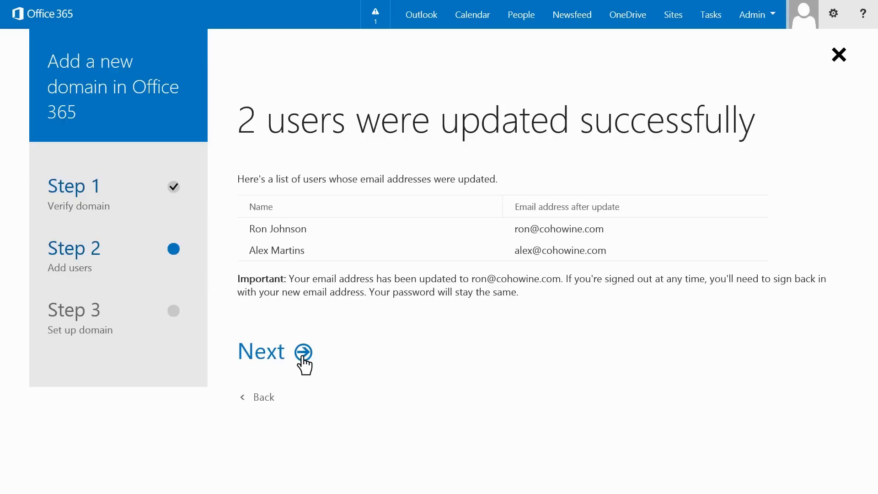
- Continue past the list of users updated to cohowine.com addresses
{"action": "left_click", "coordinate": [303, 352]}
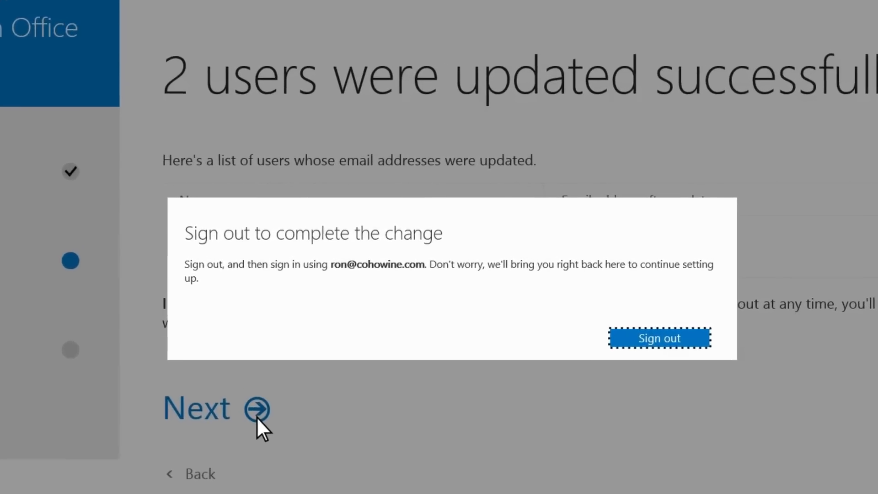
{"action": "mouse_move", "coordinate": [674, 356]}
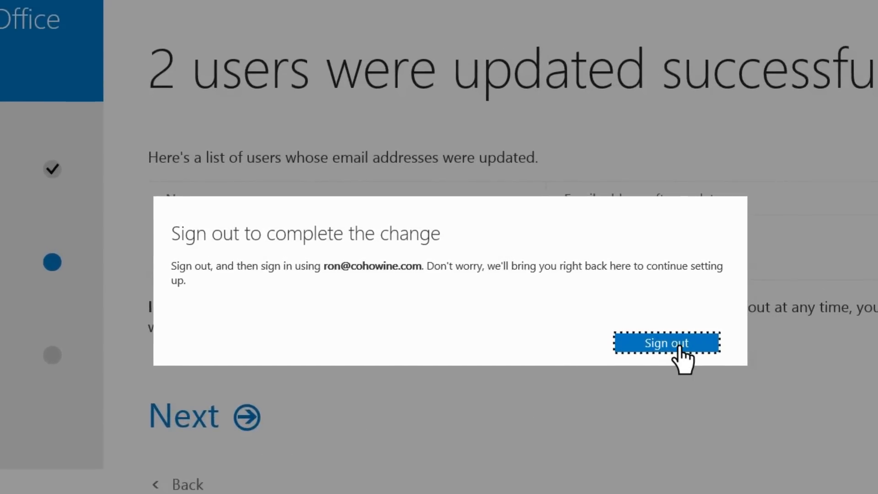
{"action": "left_click", "coordinate": [666, 343]}
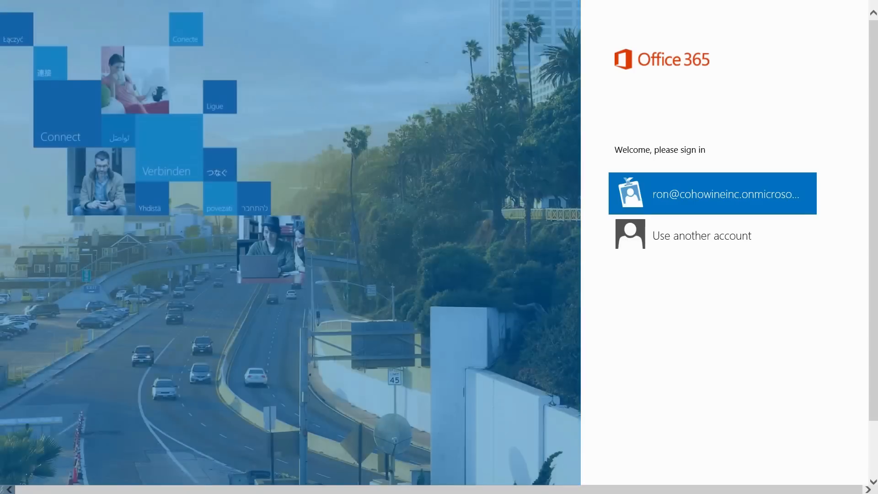
{"action": "left_click", "coordinate": [701, 236]}
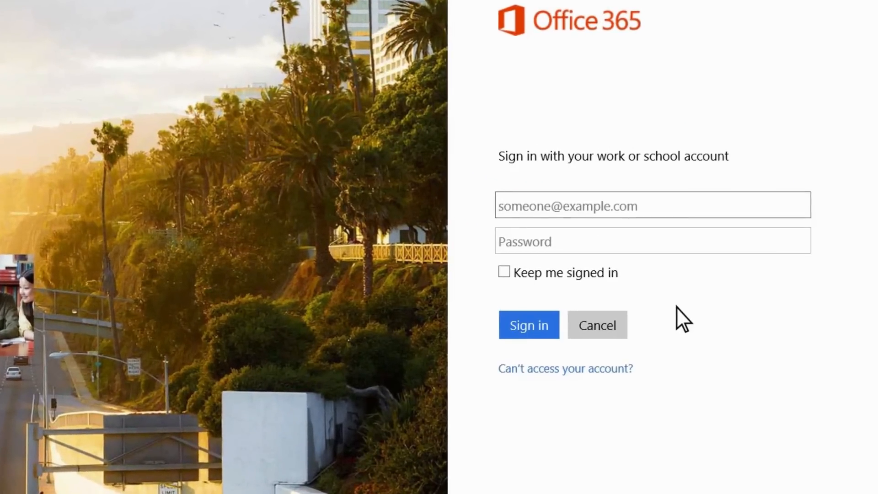
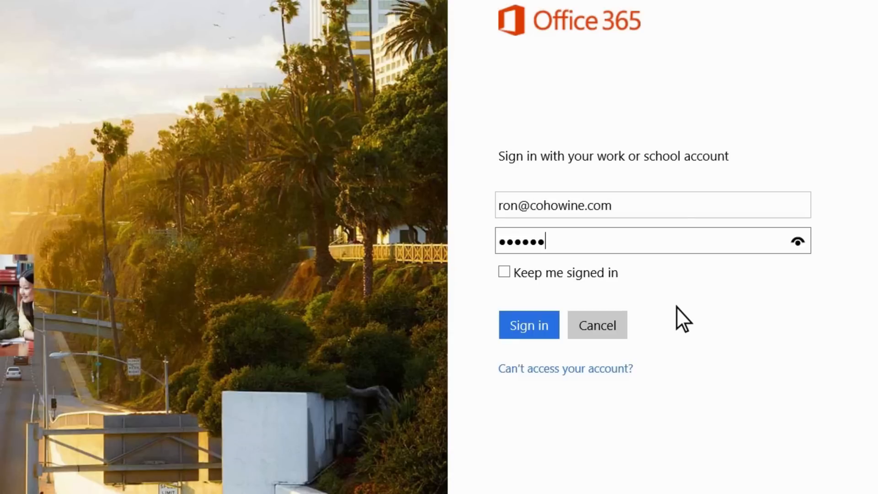
{"action": "type", "text": "••••"}
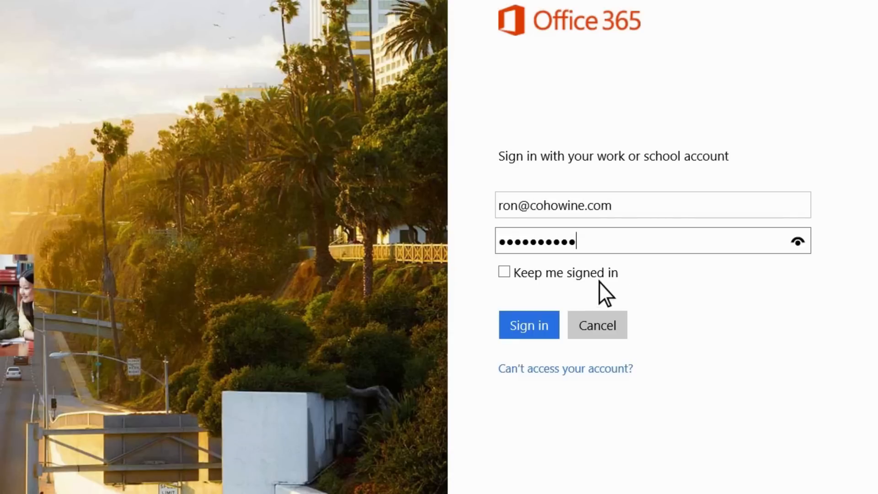
{"action": "left_click", "coordinate": [529, 324]}
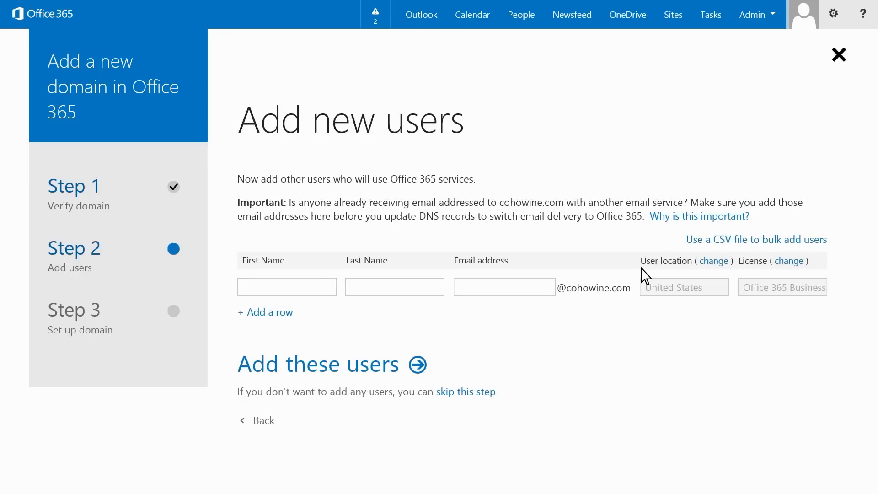
- Skip adding new users on the Add new users page
{"action": "left_click", "coordinate": [287, 287]}
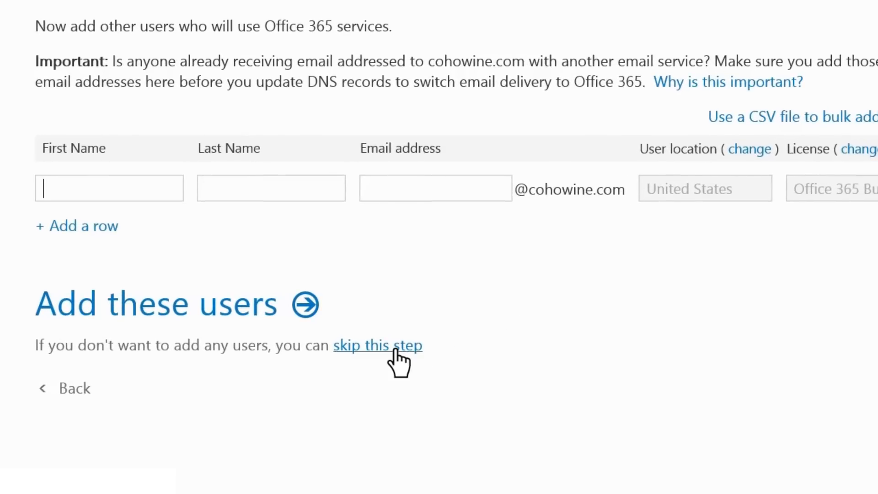
{"action": "left_click", "coordinate": [376, 345]}
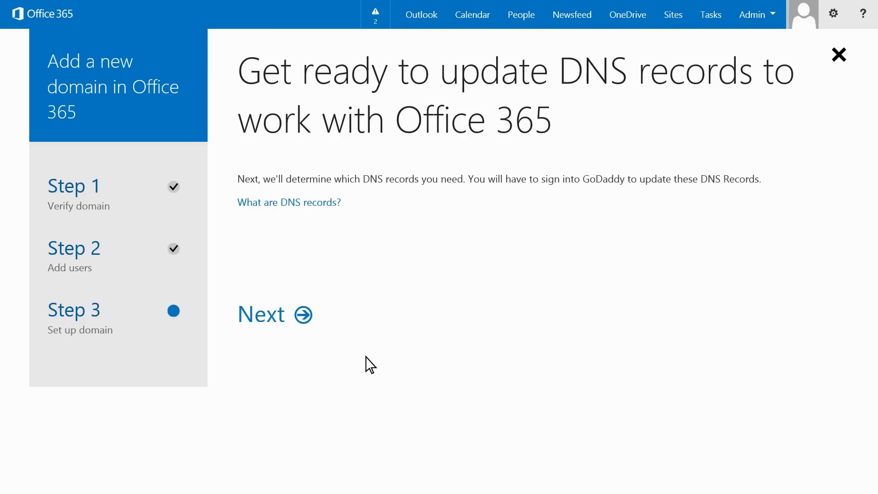
- Add the cohowine.com DNS records at GoDaddy, logging in again and accepting access
{"action": "left_click", "coordinate": [274, 314]}
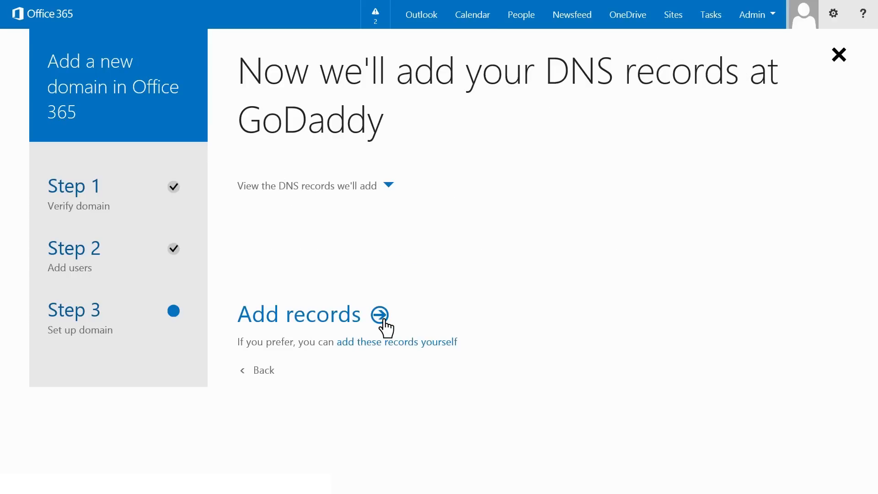
{"action": "left_click", "coordinate": [381, 315]}
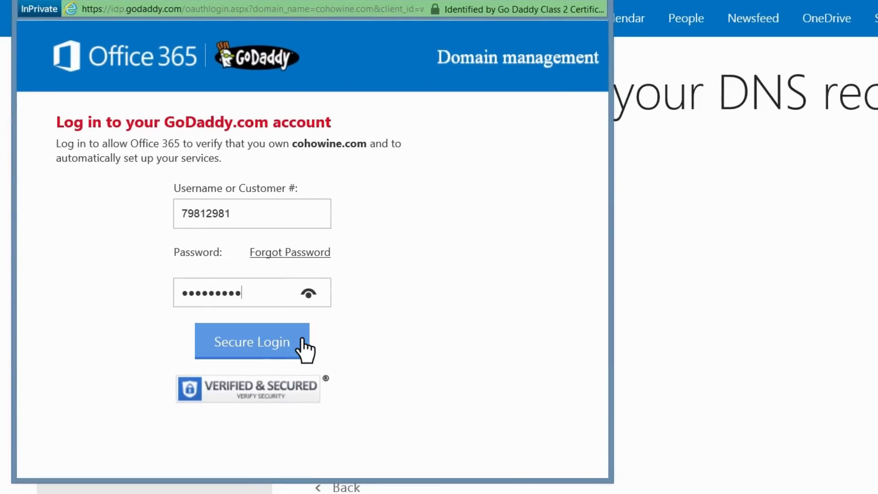
{"action": "left_click", "coordinate": [252, 341]}
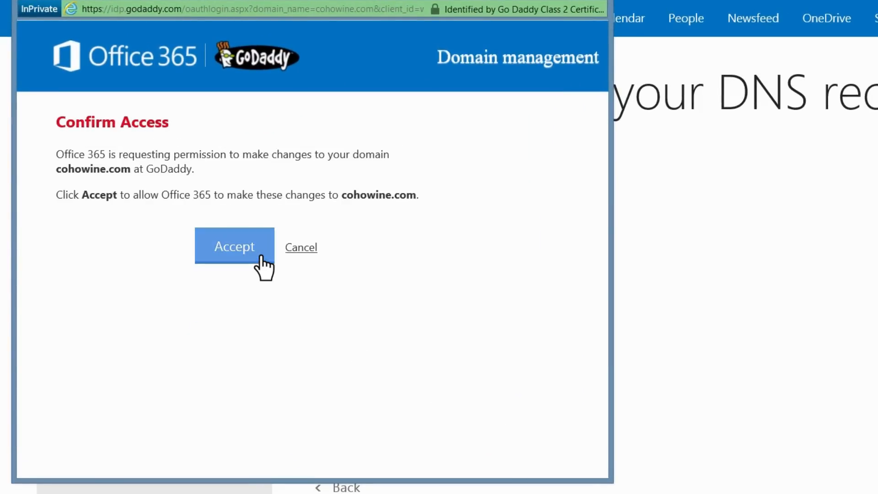
{"action": "left_click", "coordinate": [234, 246]}
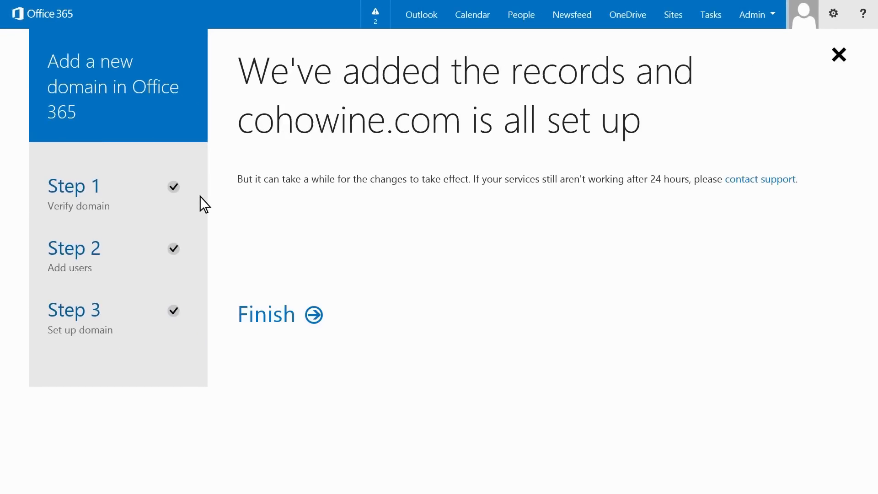
{"action": "mouse_move", "coordinate": [290, 299]}
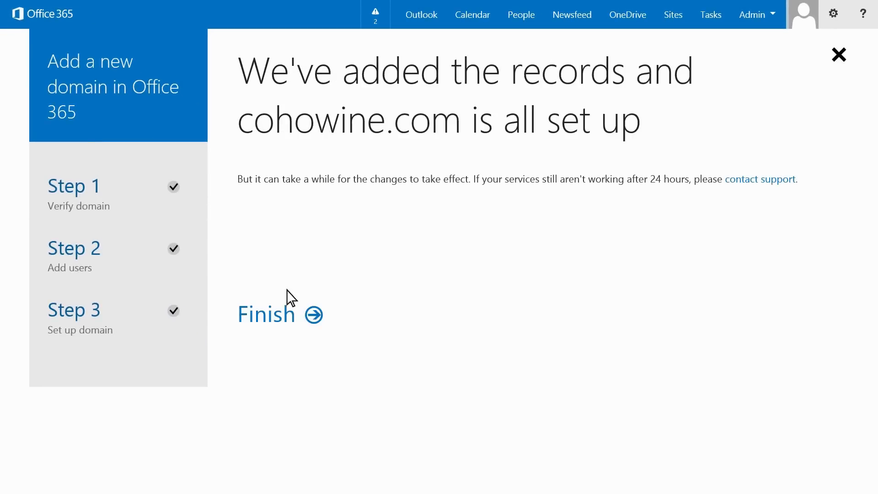